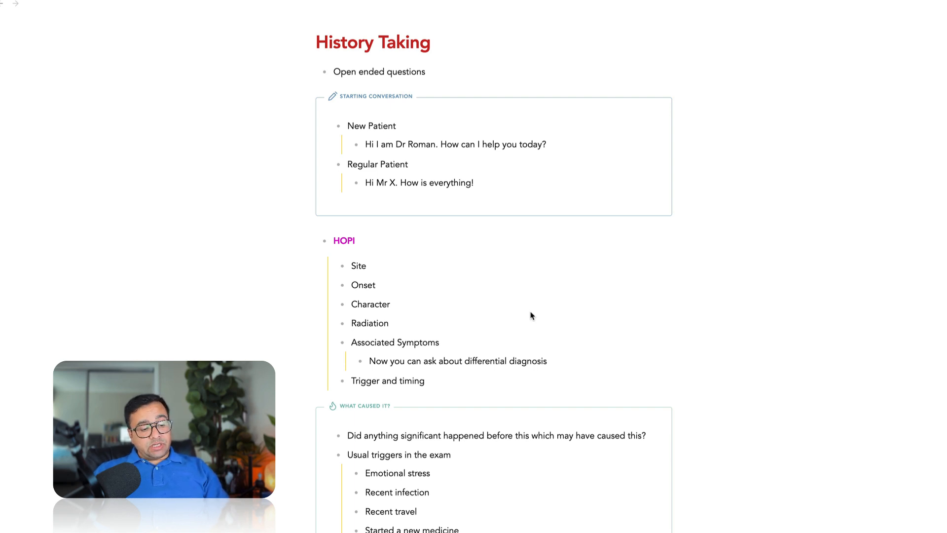
Box the New Patient and Regular Patient greeting lines in red and start an arrow from the new-patient greeting.
click(535, 325)
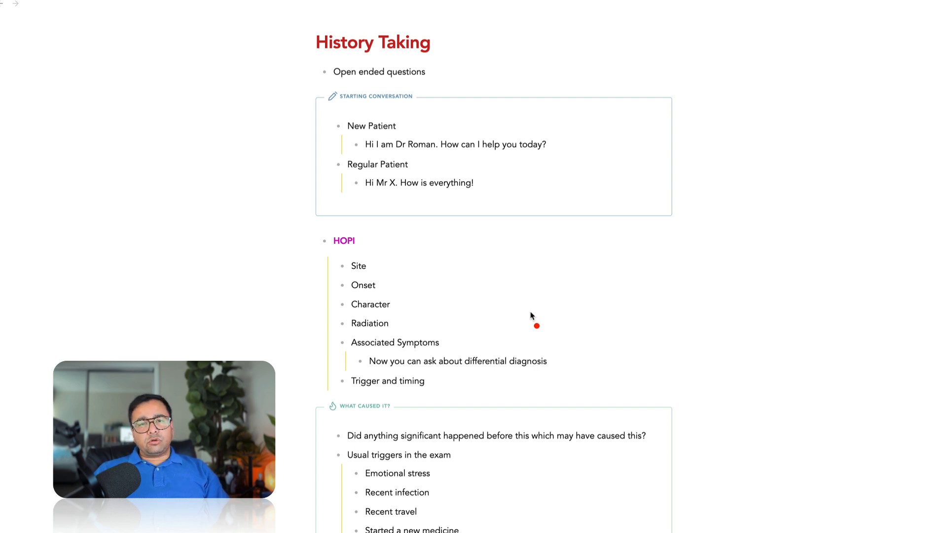
mouse_move(811, 184)
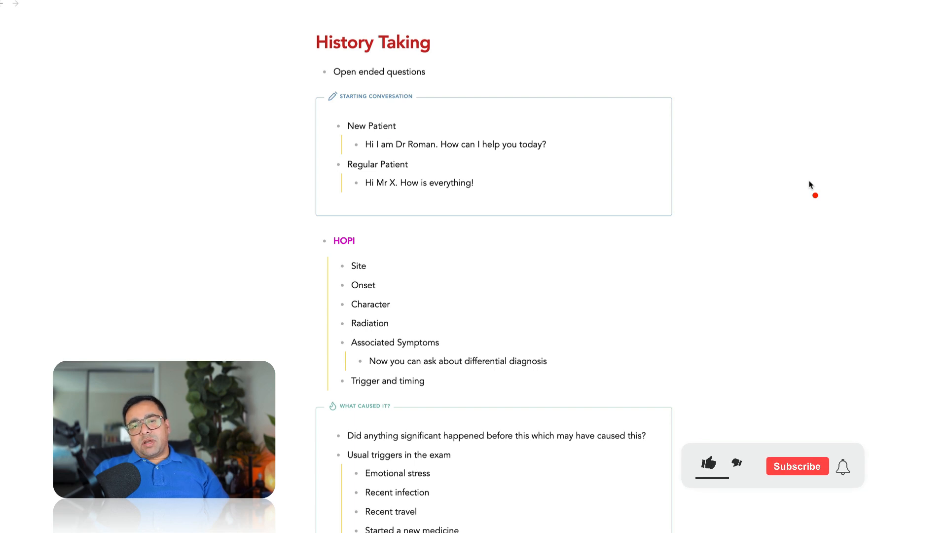
click(709, 464)
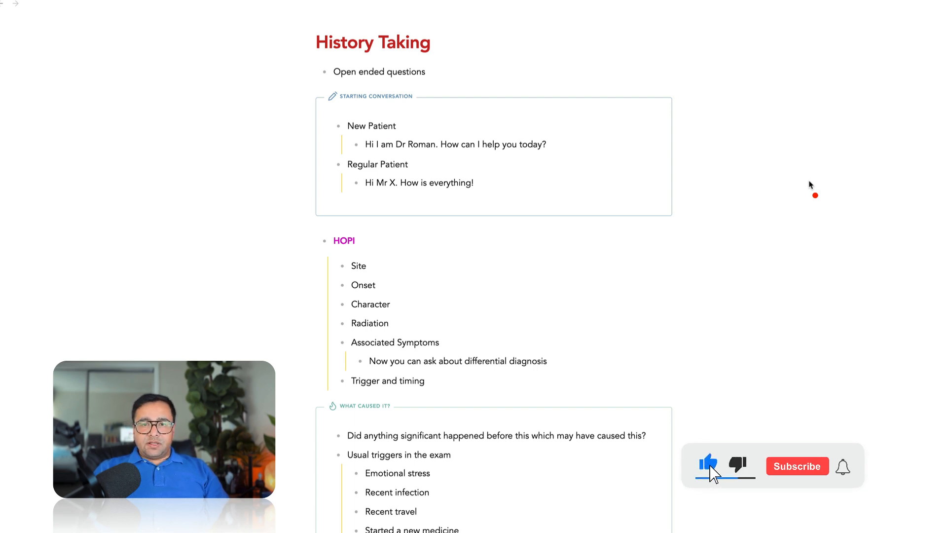
click(797, 466)
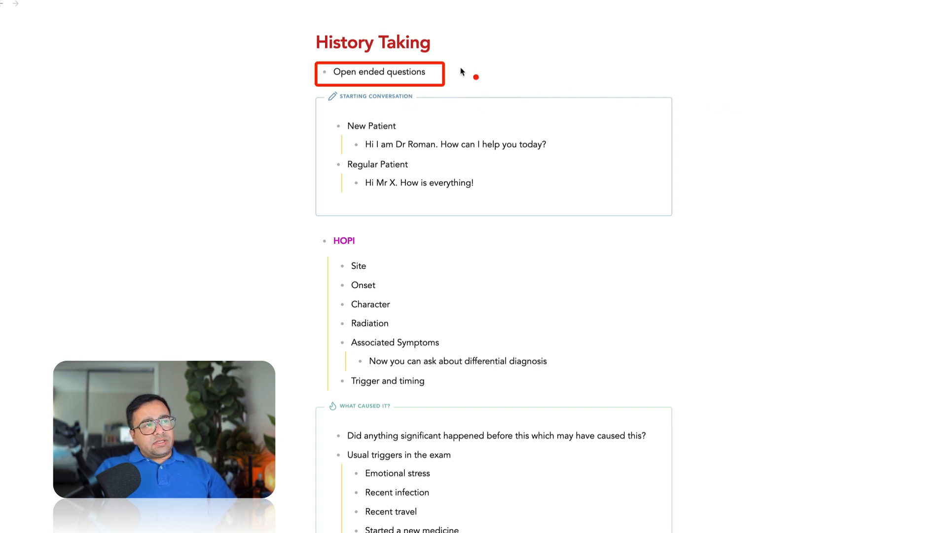
drag(459, 71, 504, 66)
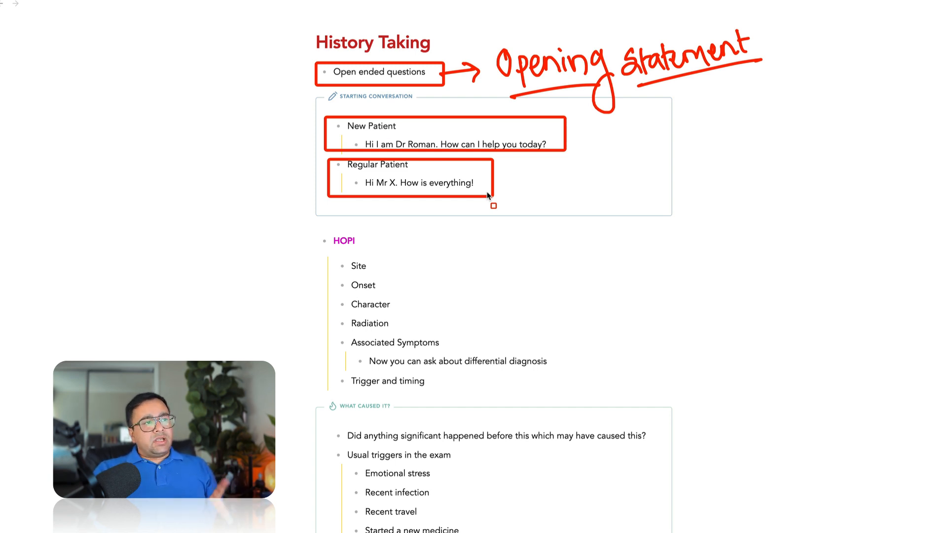
mouse_move(492, 116)
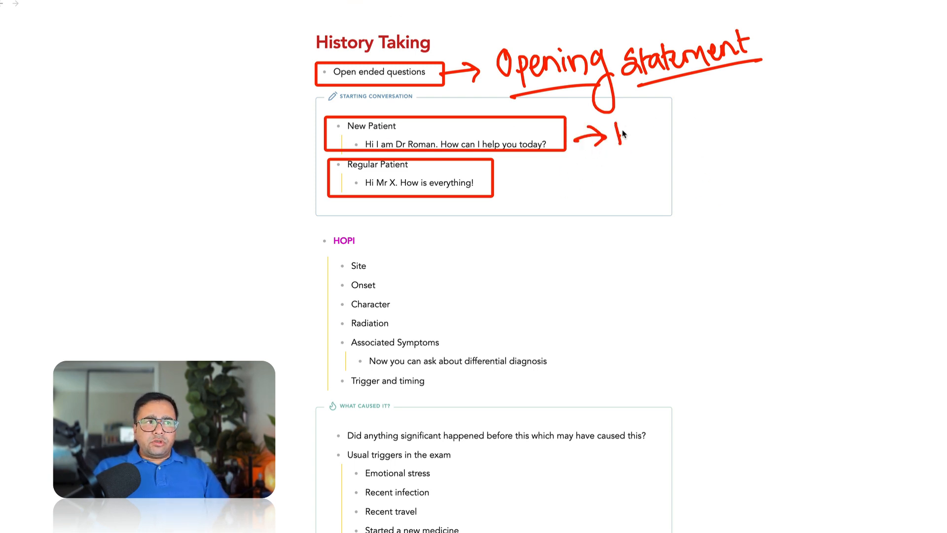
drag(616, 136, 689, 142)
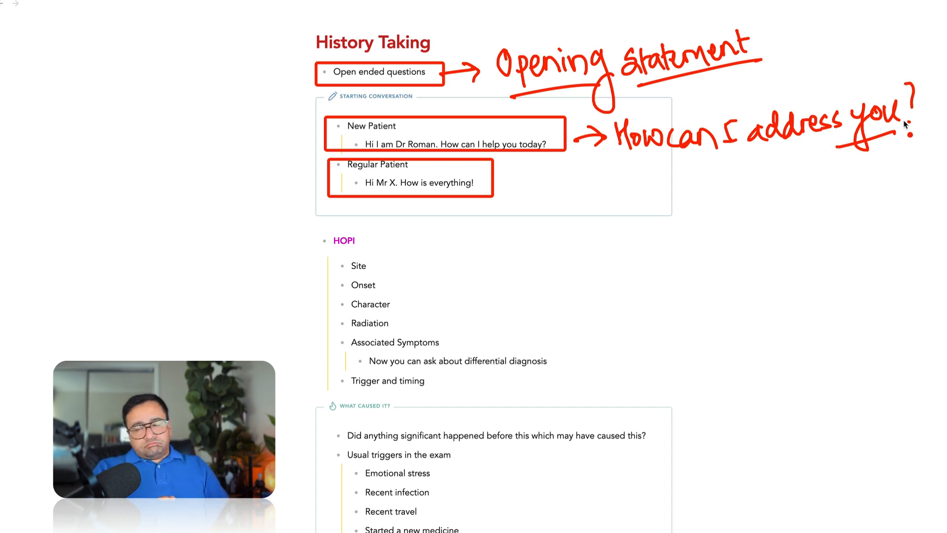
drag(677, 159, 677, 190)
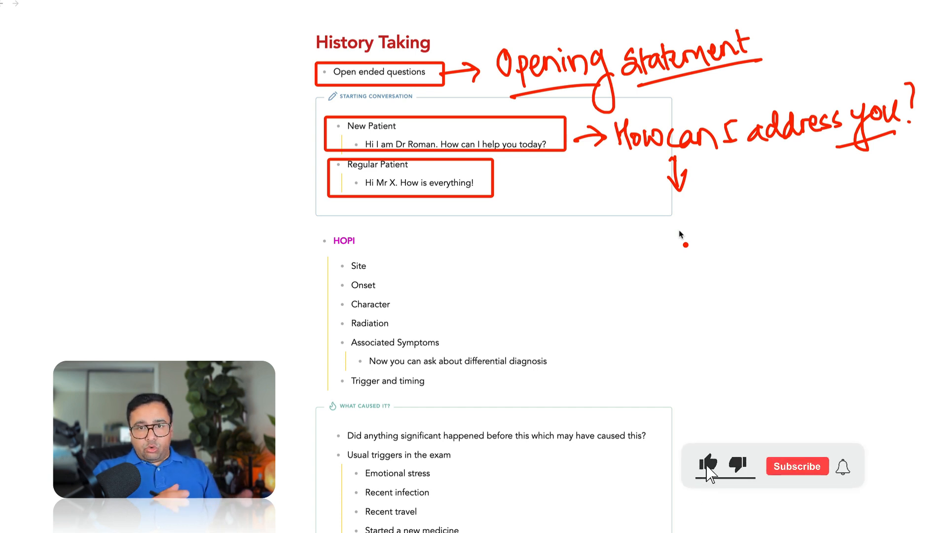
click(797, 466)
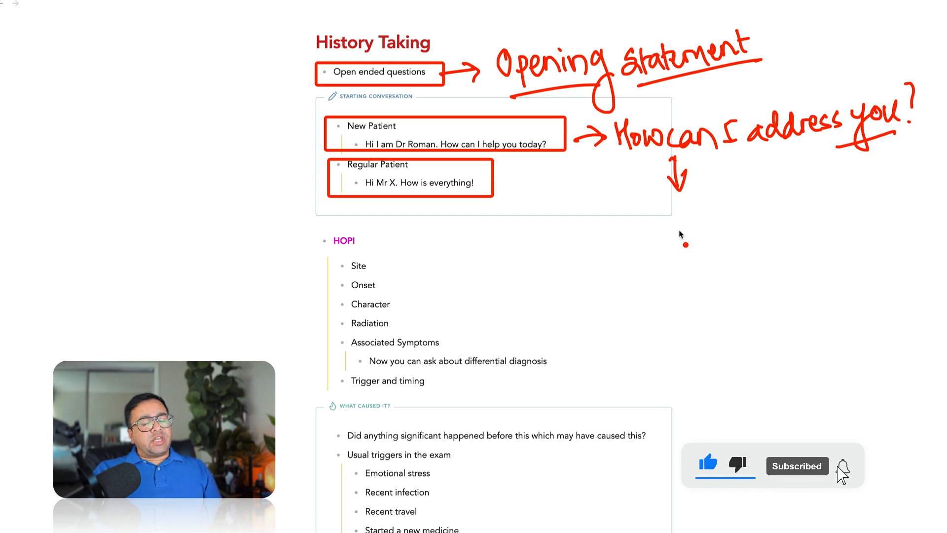
click(844, 465)
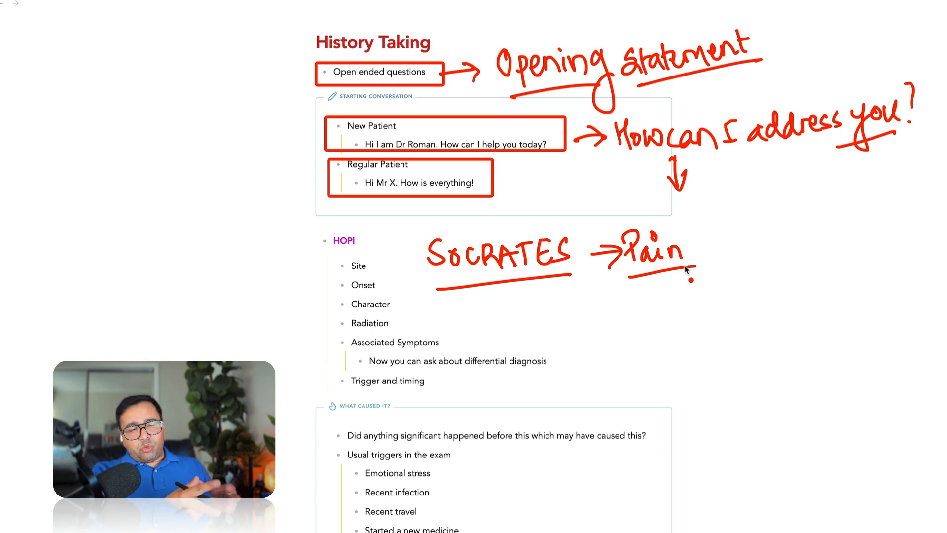
mouse_move(556, 285)
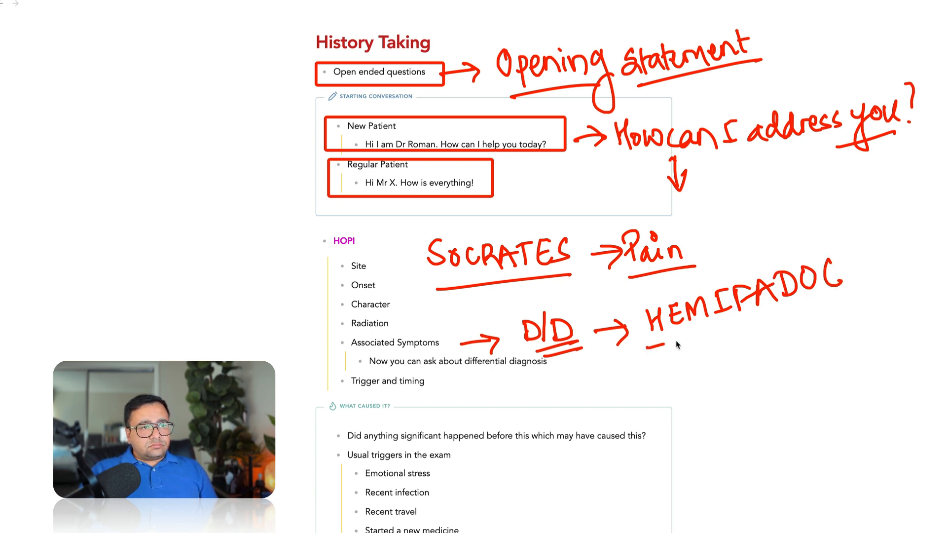
Underline the handwritten HEMIPADOC mnemonic beside Associated Symptoms.
drag(652, 344, 857, 297)
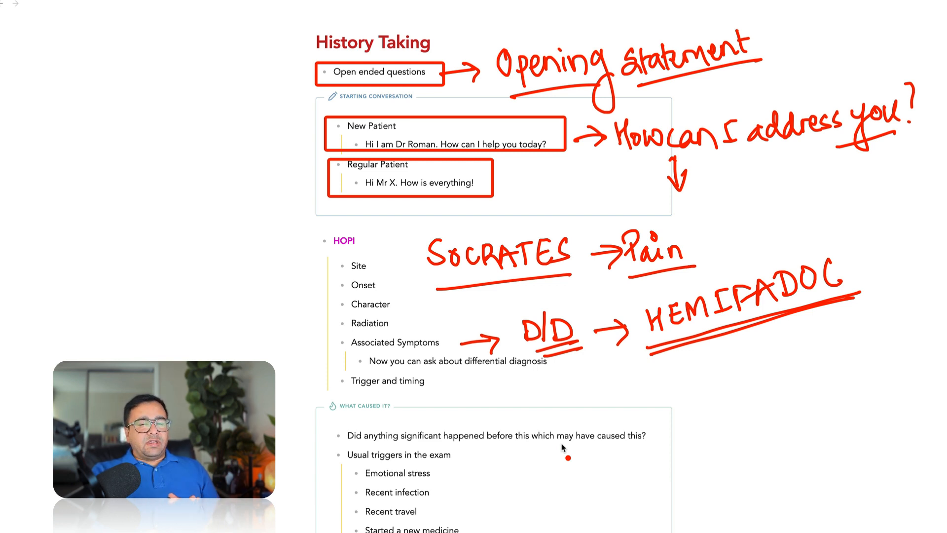
Scroll down to the 'What caused it?' triggers and exacerbating/relieving factors sections.
scroll(down, 3)
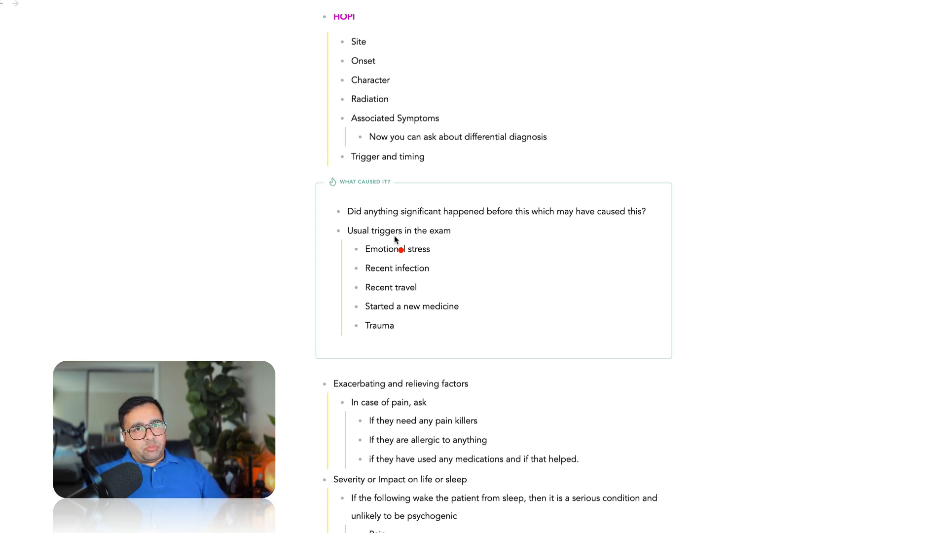
mouse_move(398, 325)
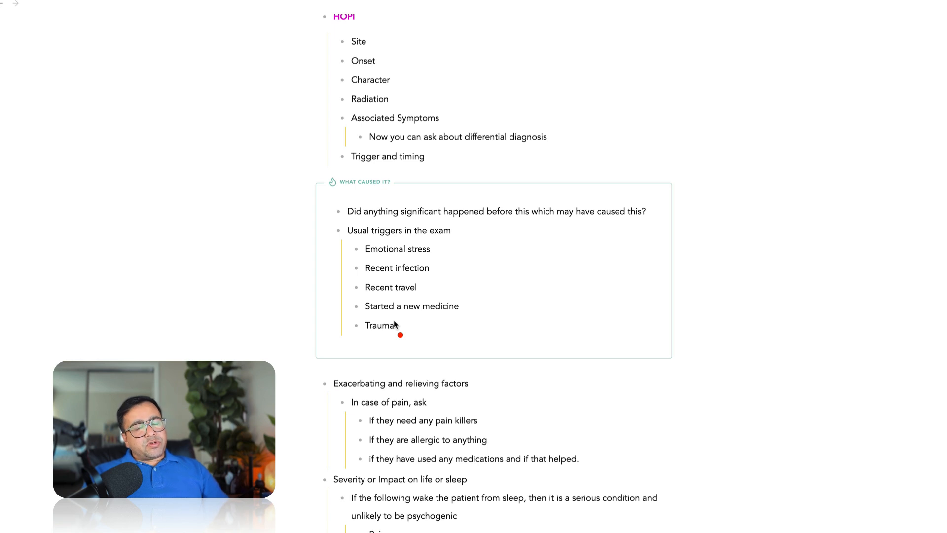
mouse_move(394, 265)
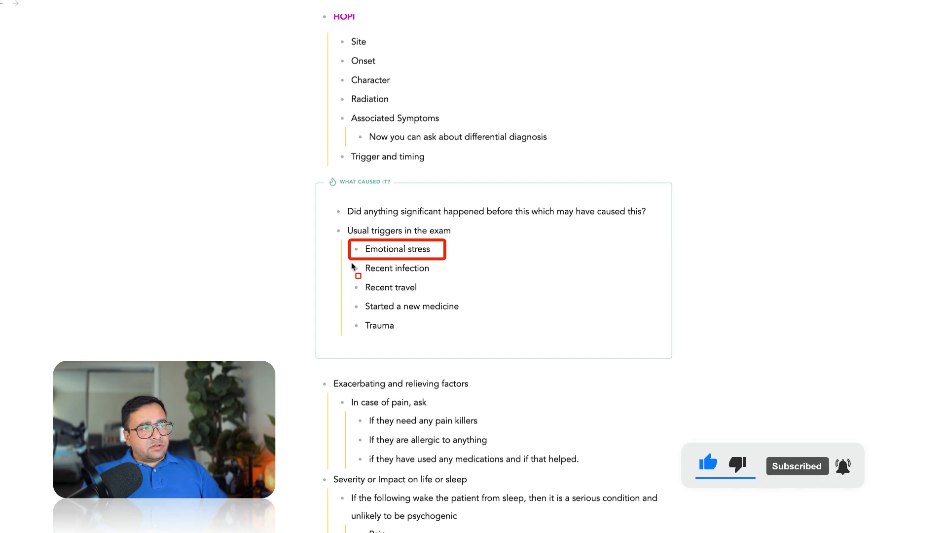
Box Emotional stress, Recent infection and Recent travel in red under usual triggers.
click(395, 267)
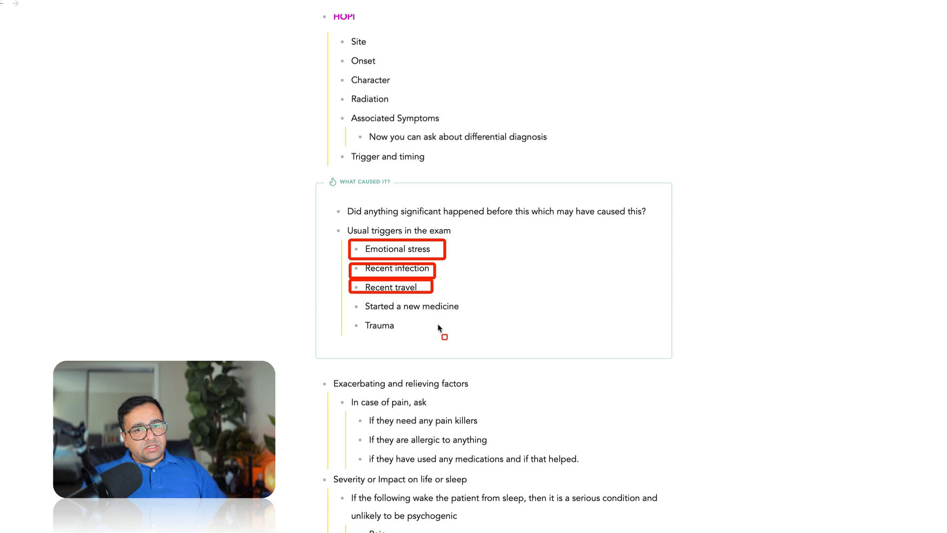
mouse_move(442, 335)
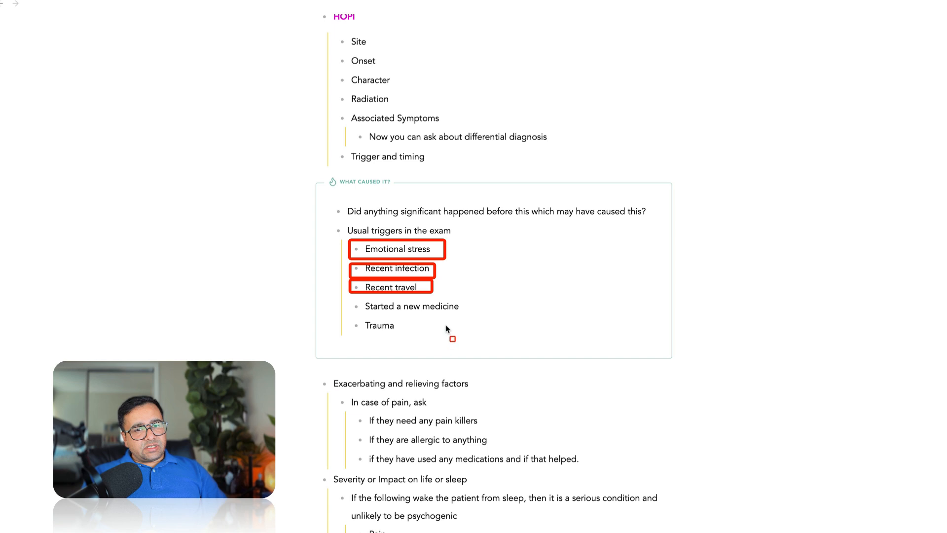
mouse_move(444, 330)
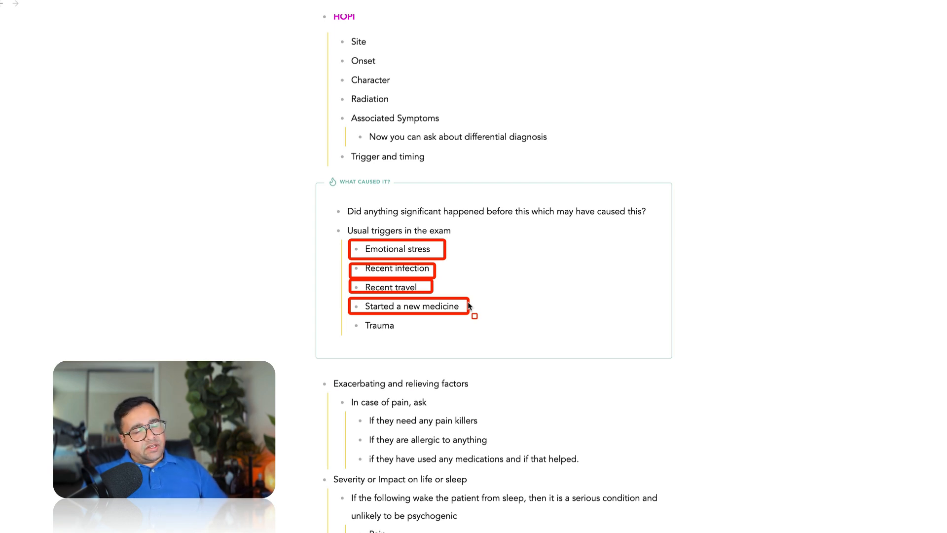
mouse_move(353, 323)
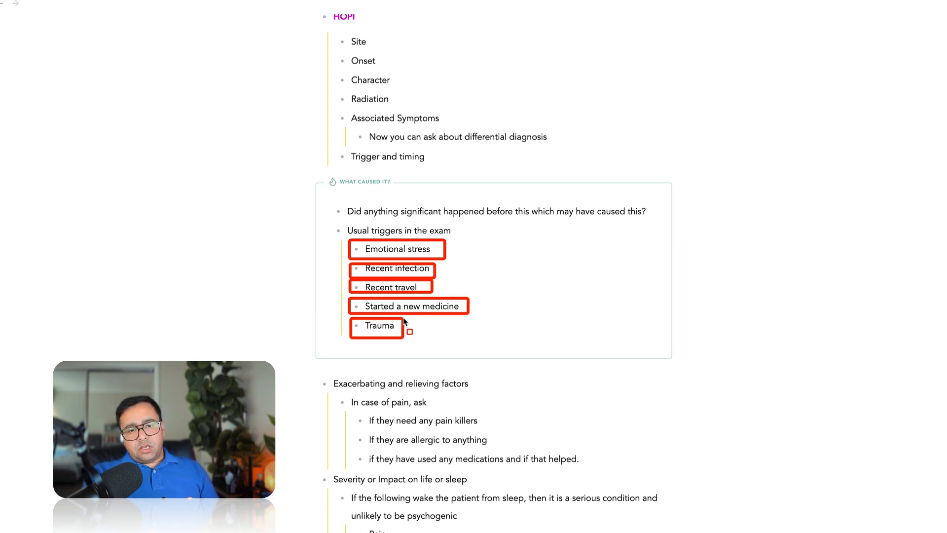
Scroll down to the 'Exacerbating and relieving factors' heading to box it in red.
scroll(down, 3)
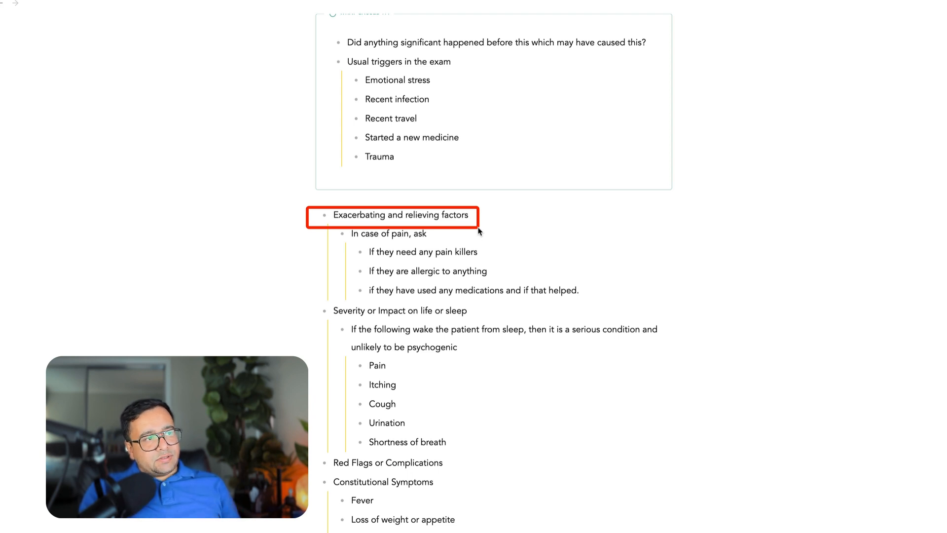
Box the 'If the following wake the patient from sleep…' sentence in red.
scroll(down, 3)
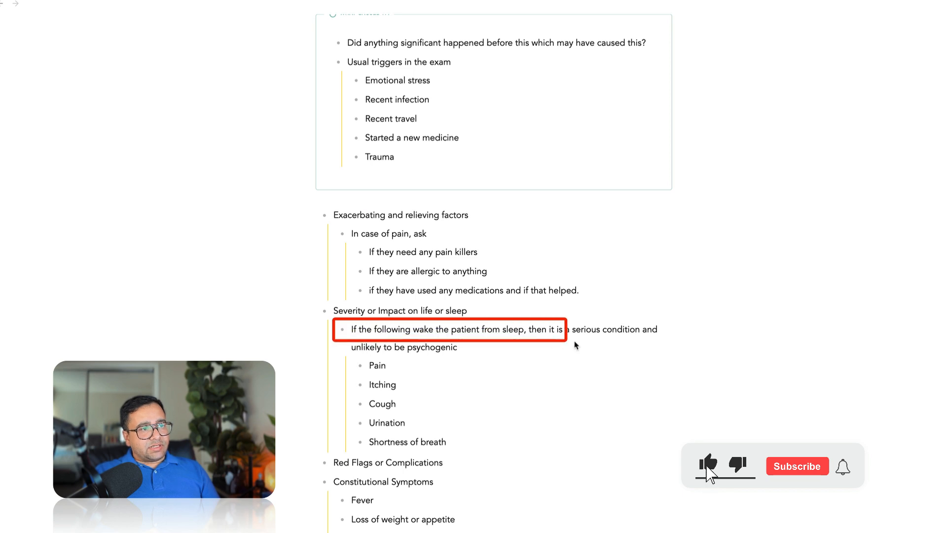
click(797, 466)
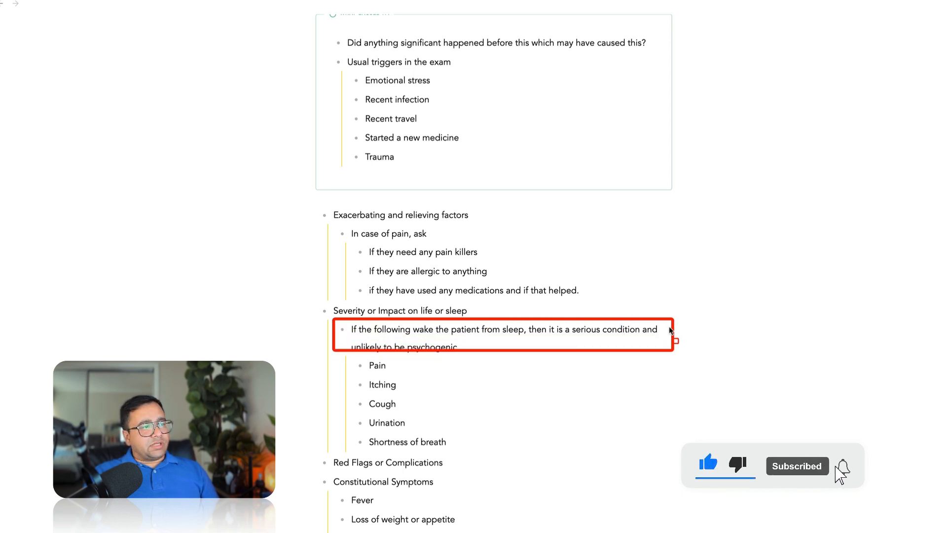